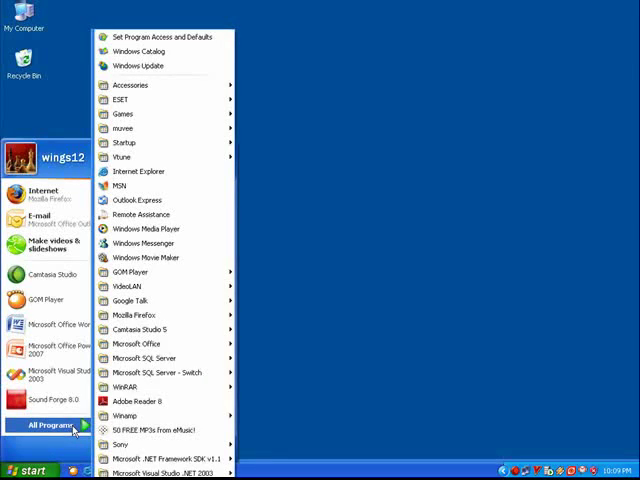
pyautogui.moveTo(143, 358)
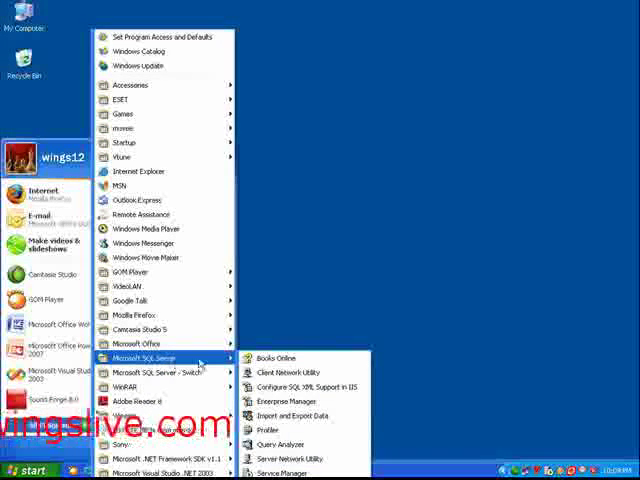
# Step: Launch SQL Server Enterprise Manager from the Microsoft SQL Server Start menu group
pyautogui.click(289, 401)
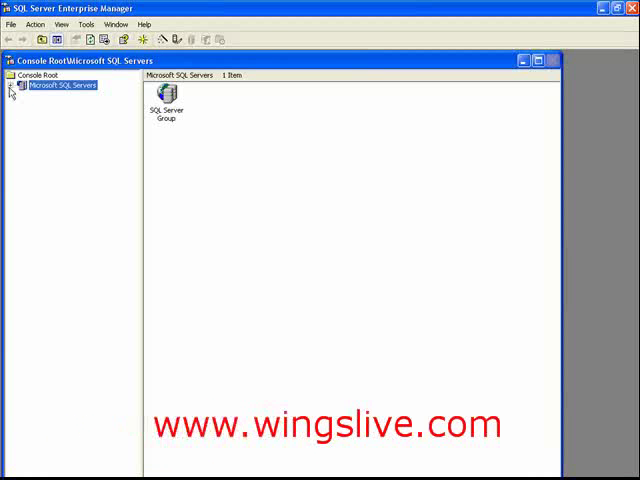
# Step: Expand Microsoft SQL Servers and SQL Server Group and connect to (LOCAL)
pyautogui.click(11, 85)
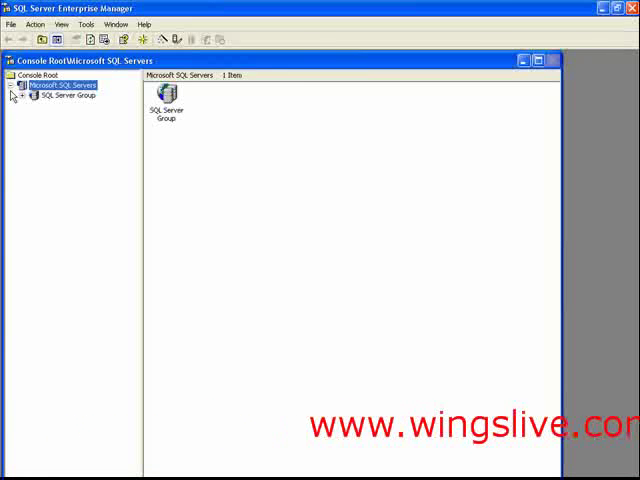
pyautogui.click(25, 95)
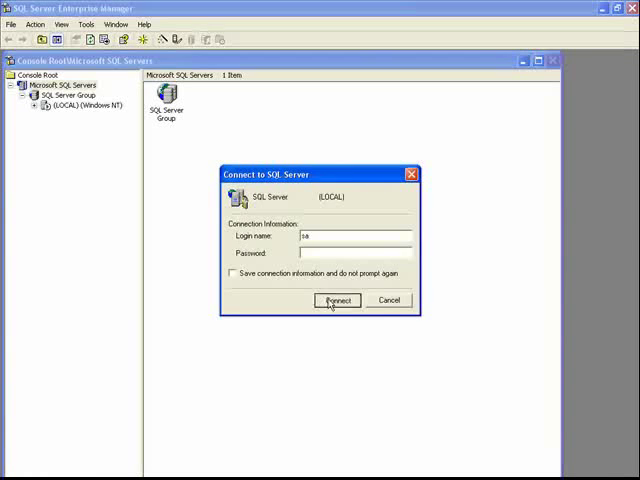
pyautogui.click(337, 300)
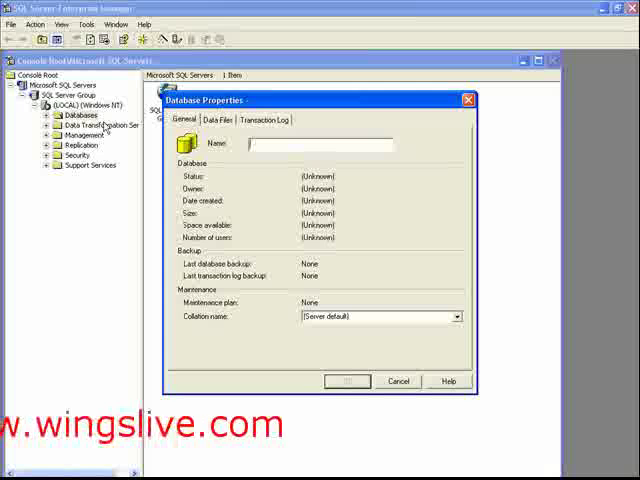
# Step: Enter 'Products' as the new database's name on the General tab
pyautogui.write('Products')
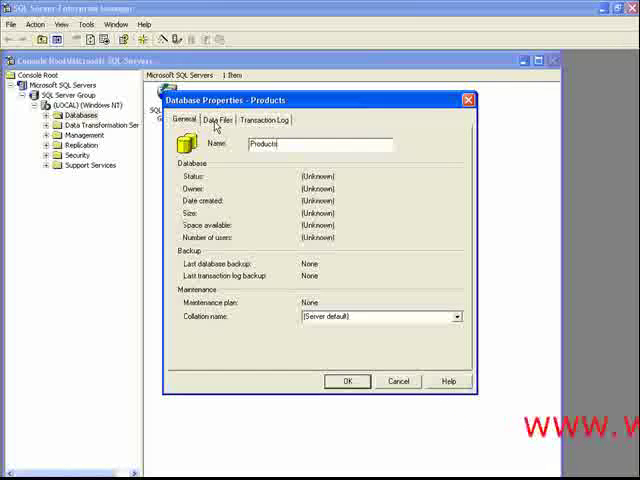
# Step: Check the Data Files tab showing Products_Data in PRIMARY with 10% growth
pyautogui.click(207, 120)
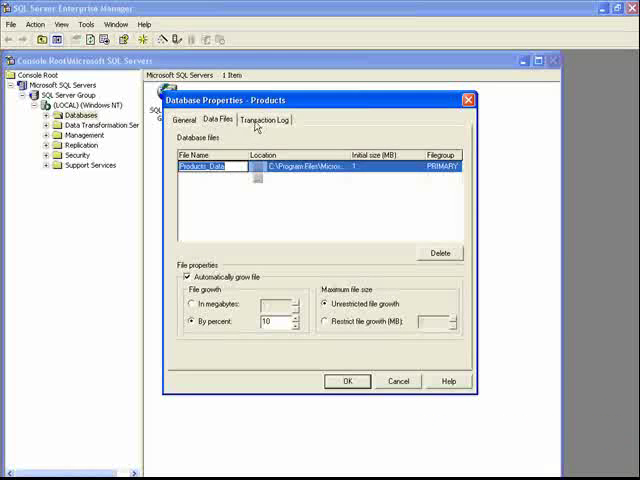
# Step: Review the transaction log settings and confirm with OK to create Products
pyautogui.click(266, 120)
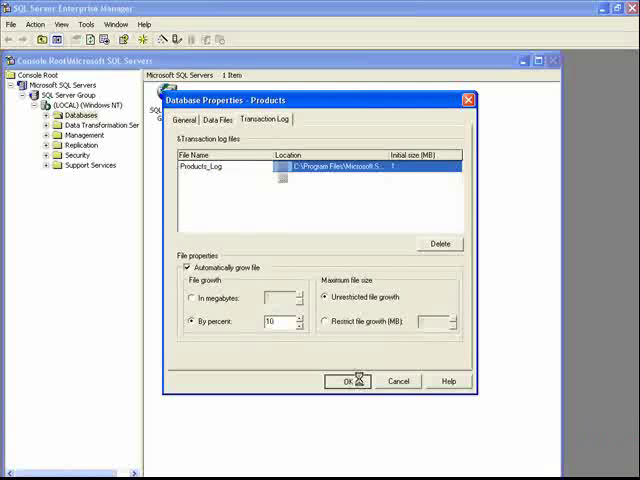
pyautogui.click(348, 381)
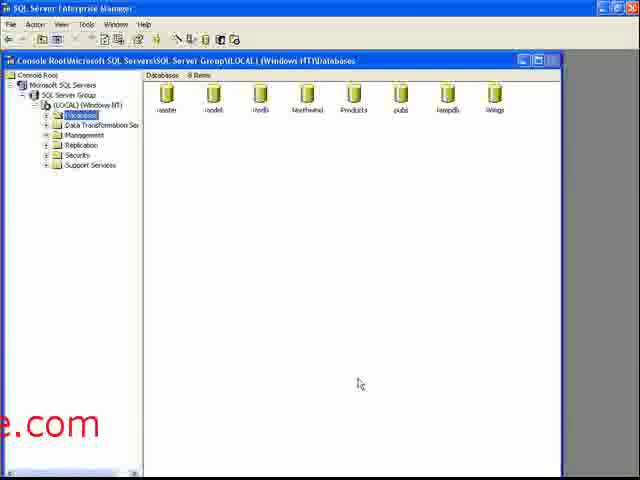
# Step: Select Products in the Databases list and open its properties (owner sa, 2.00 MB)
pyautogui.click(353, 95)
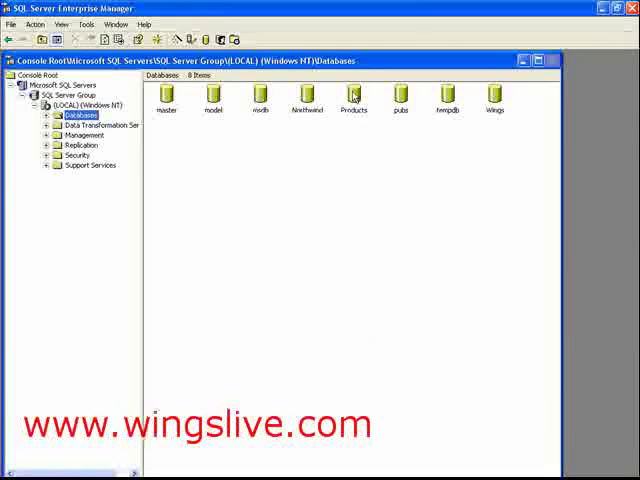
pyautogui.click(353, 90)
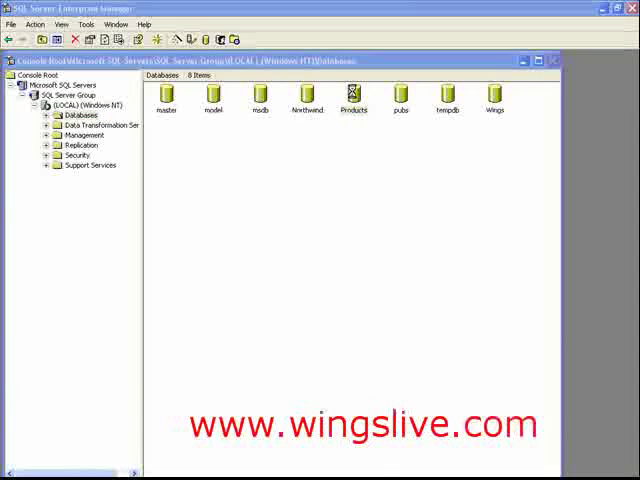
pyautogui.doubleClick(353, 90)
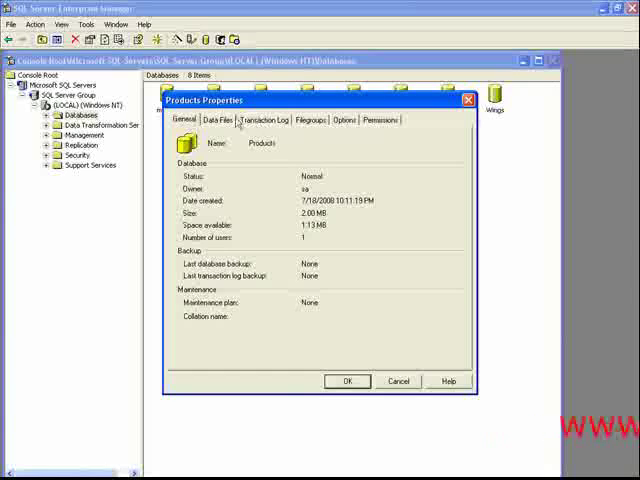
# Step: Browse the Products Transaction Log, Options and Permissions tabs, ending on the public role
pyautogui.click(267, 120)
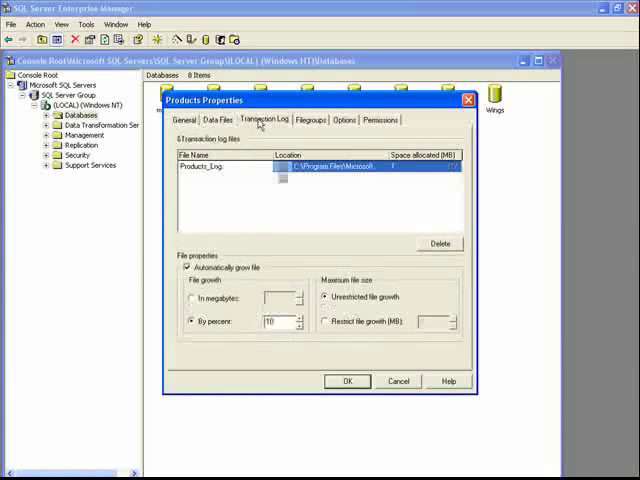
pyautogui.click(344, 120)
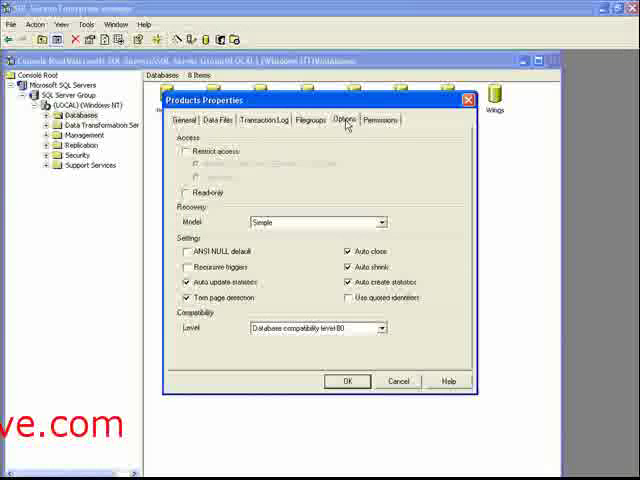
pyautogui.click(378, 120)
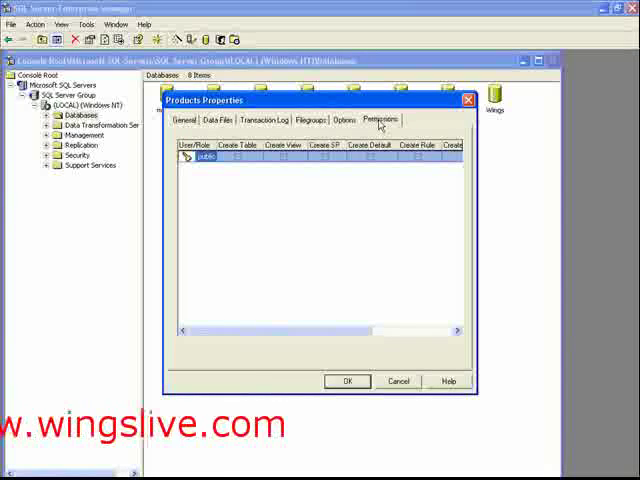